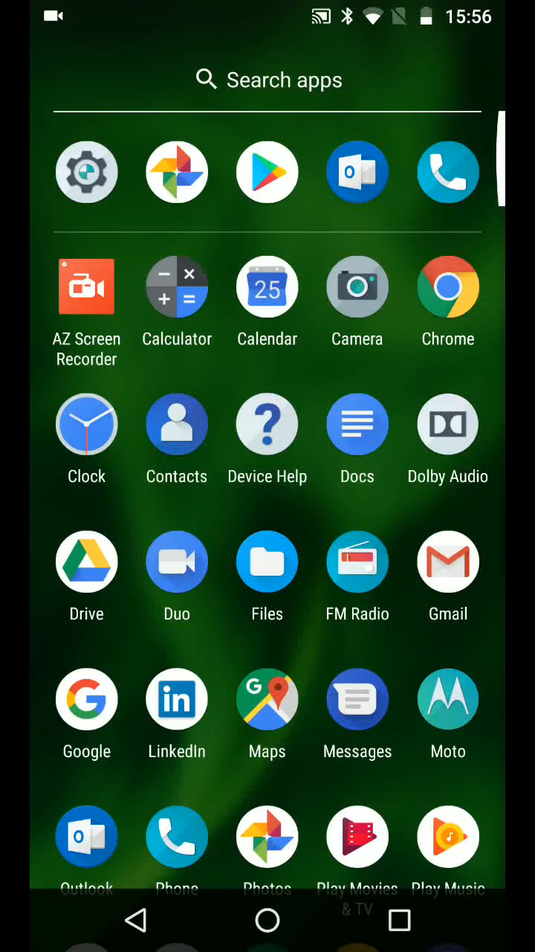
Launch the Settings app from the app drawer
left_click(86, 171)
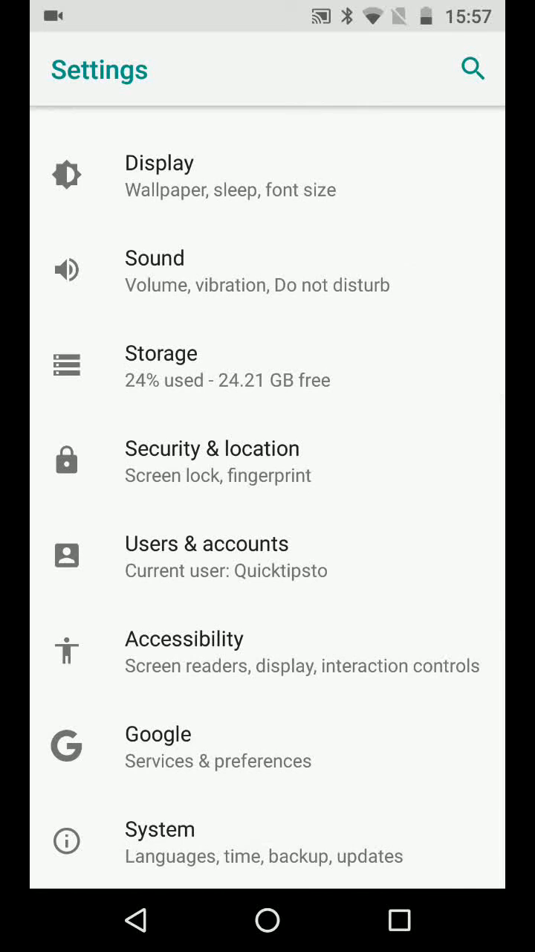
Navigate System > Languages & input > Virtual keyboard to reach Gboard's settings
left_click(159, 830)
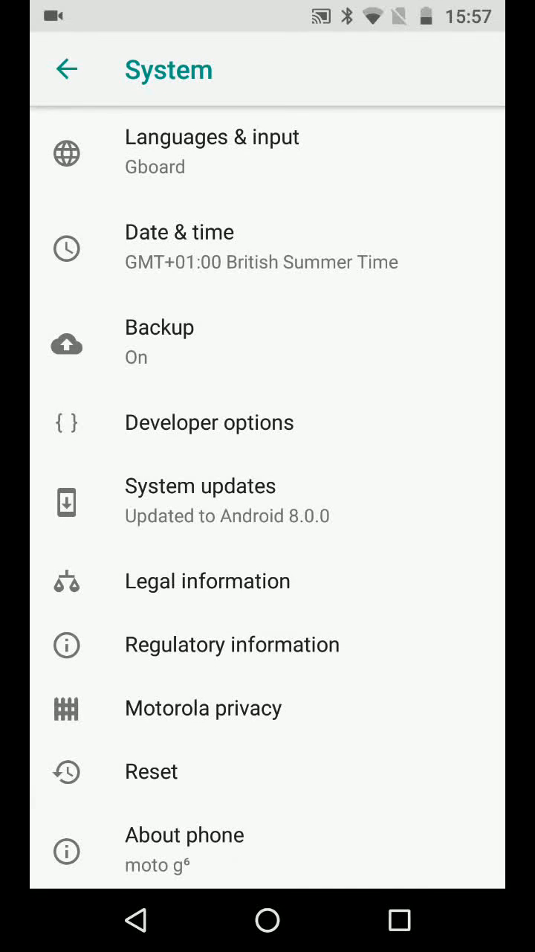
left_click(211, 154)
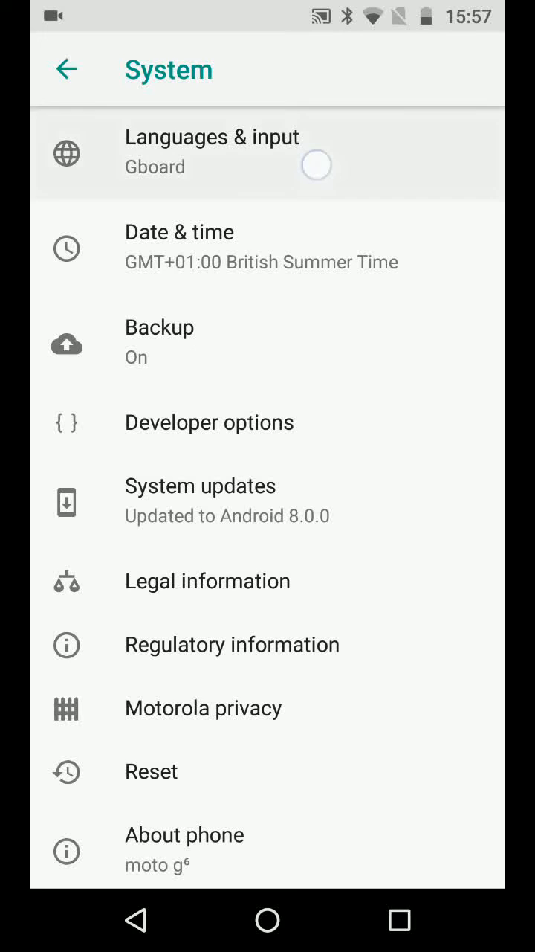
left_click(211, 152)
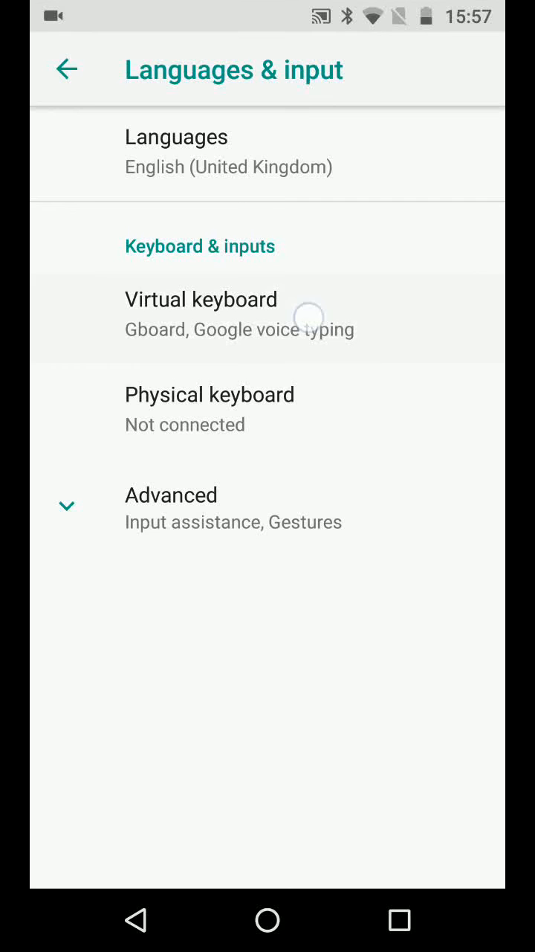
left_click(201, 299)
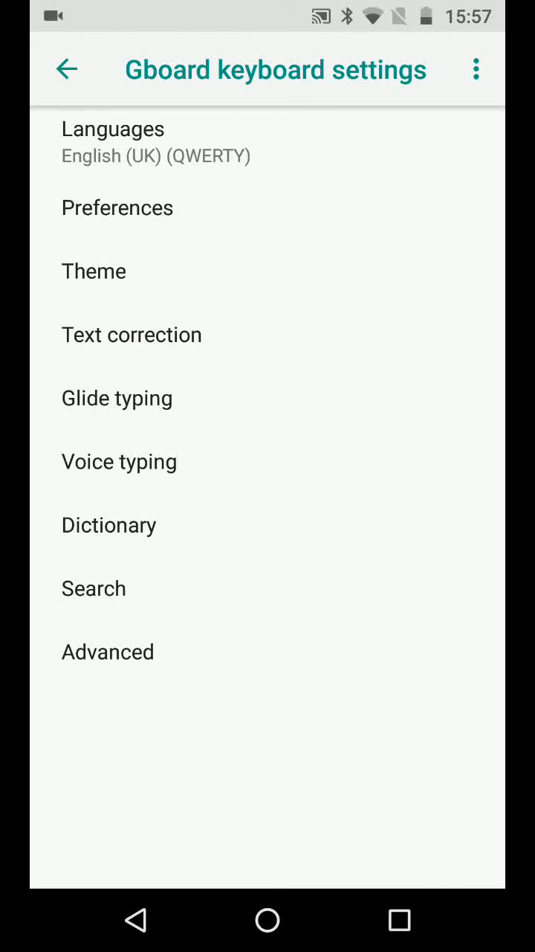
Enter Gboard Preferences and scroll to the Key press section
left_click(117, 208)
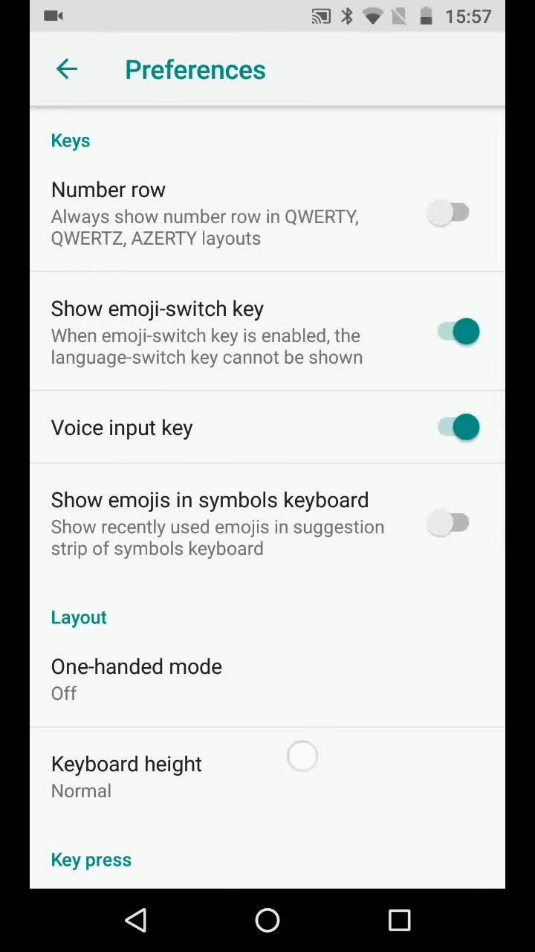
scroll("down", 3)
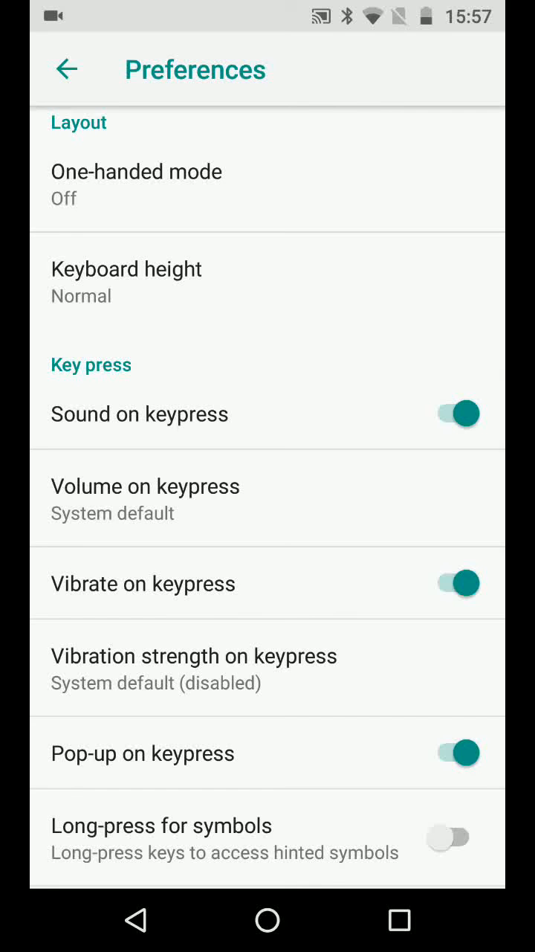
Toggle off Sound on keypress and Vibrate on keypress
left_click(457, 414)
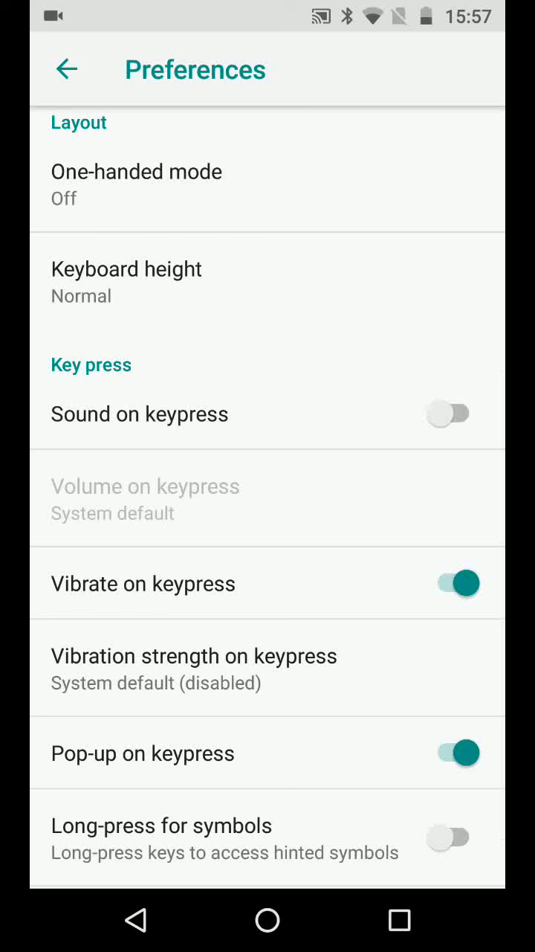
left_click(449, 583)
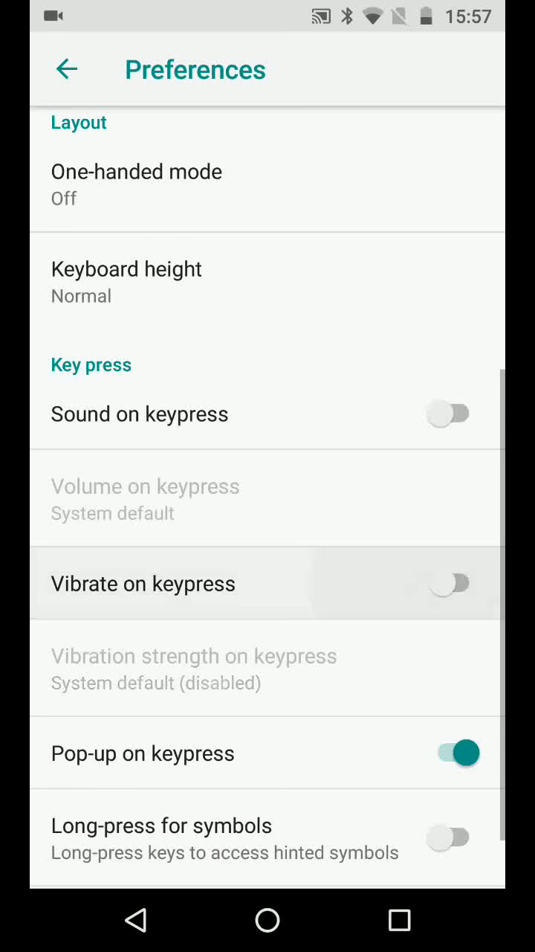